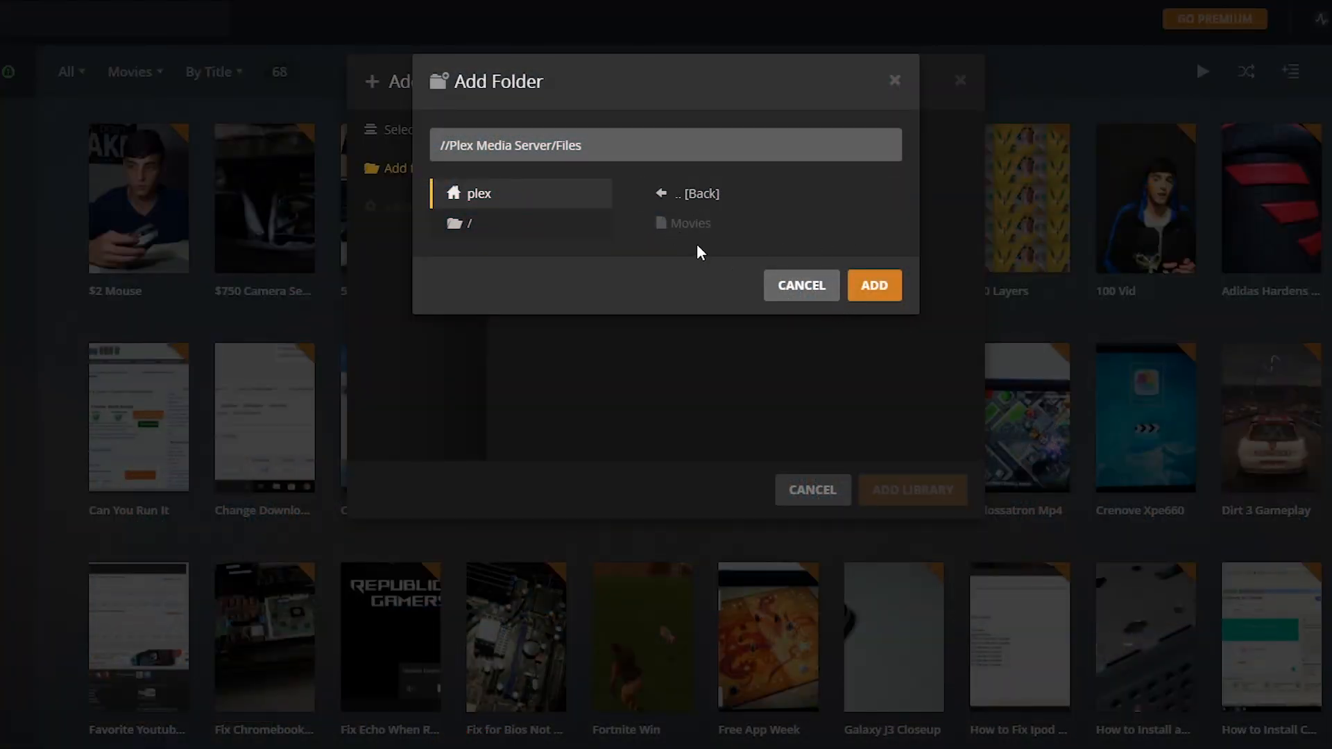
pyautogui.moveTo(715, 258)
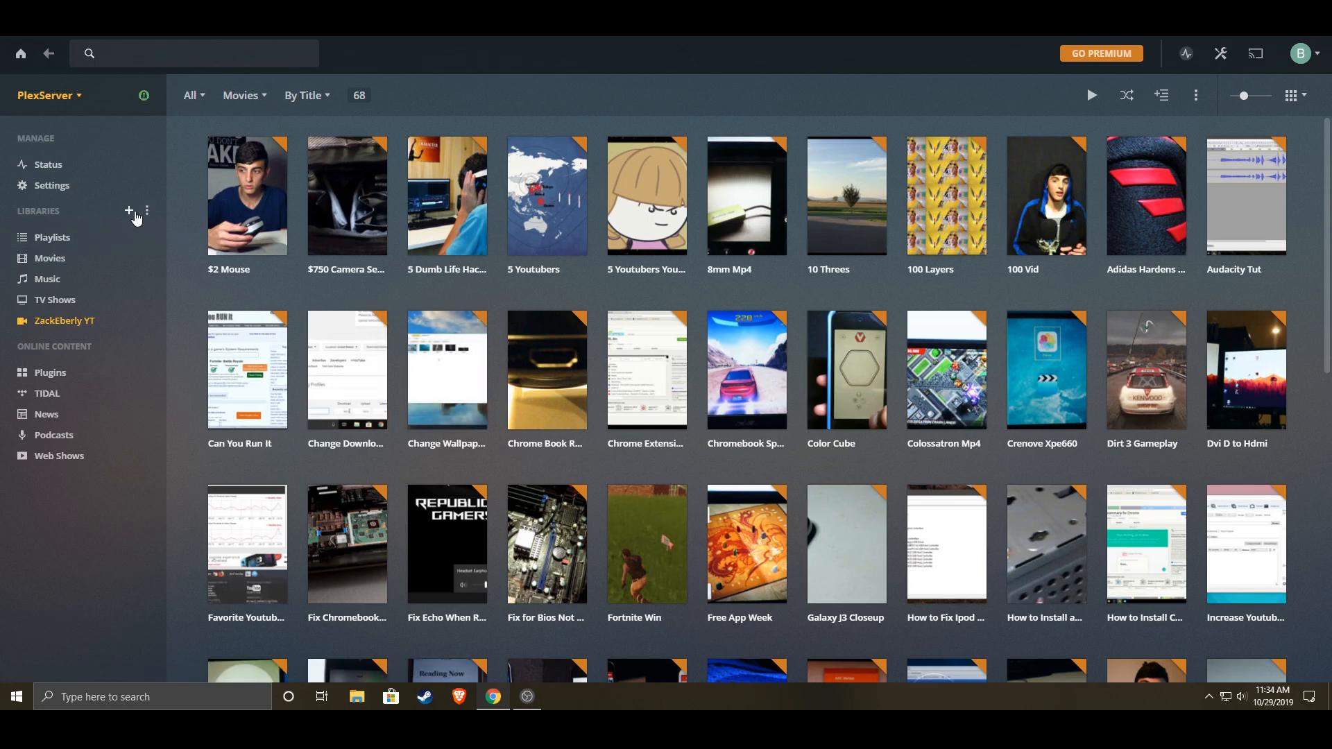
# Start a new library, browse the server's Files folder showing Movies, then minimize to the desktop.
pyautogui.click(129, 210)
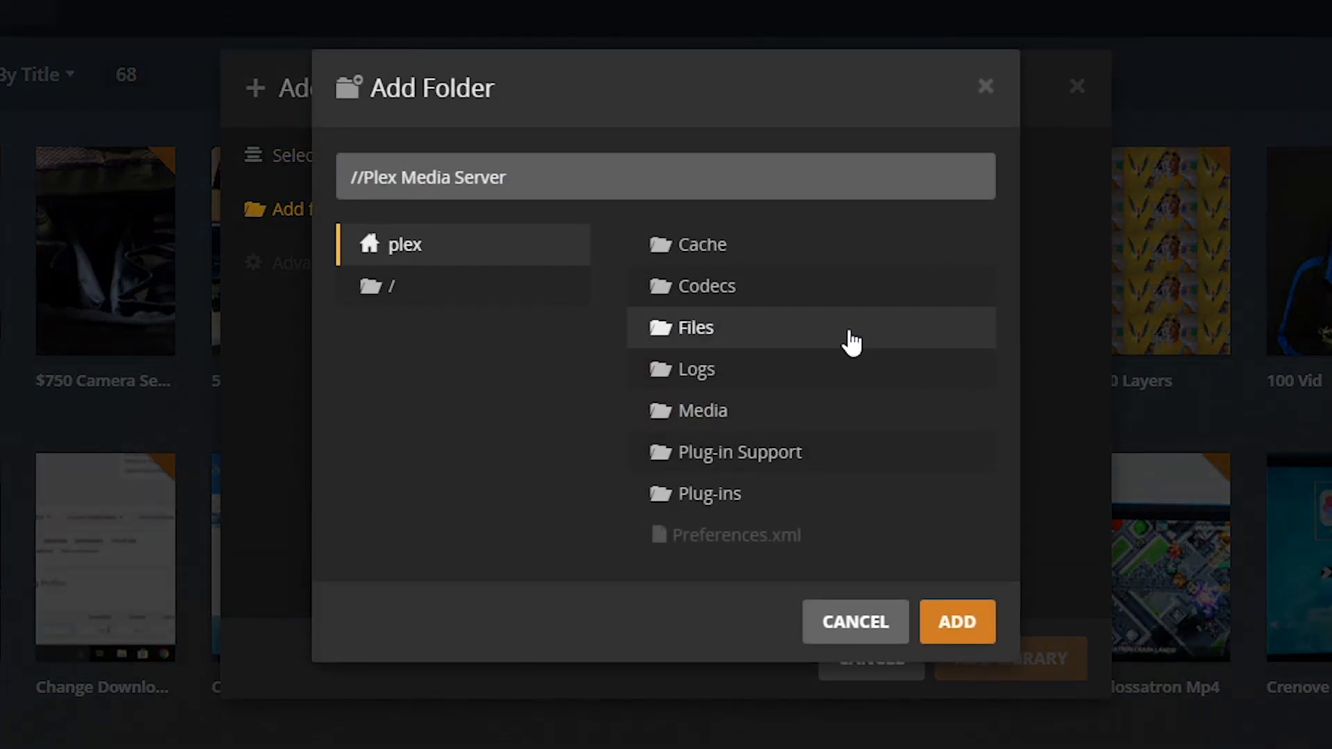
pyautogui.click(696, 327)
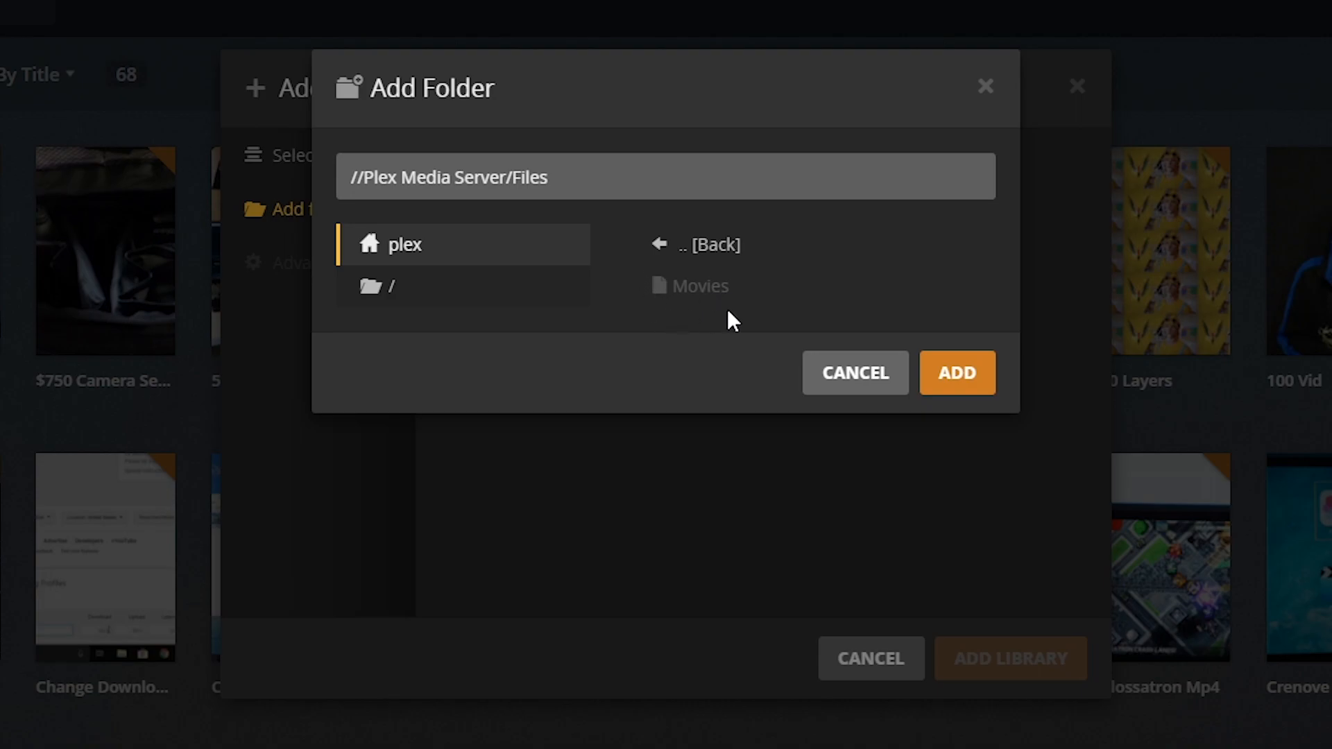
pyautogui.moveTo(692, 265)
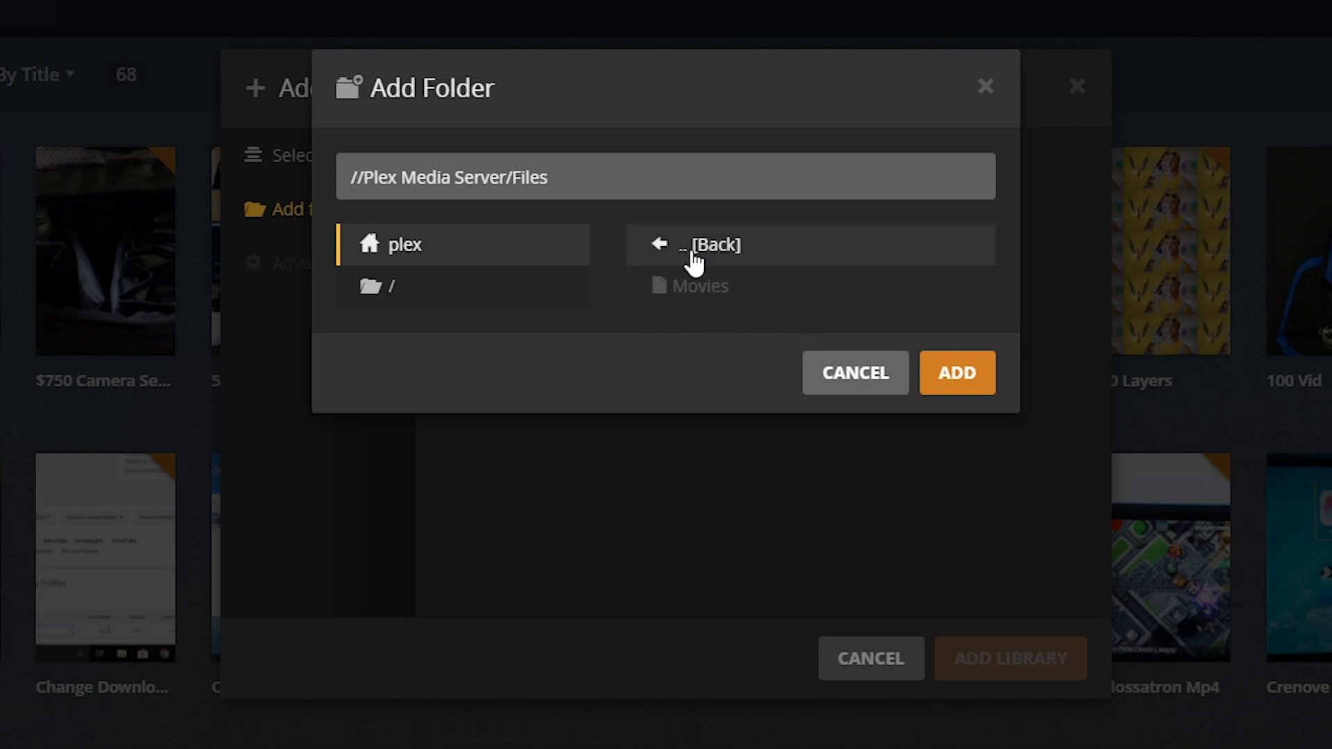
pyautogui.moveTo(680, 275)
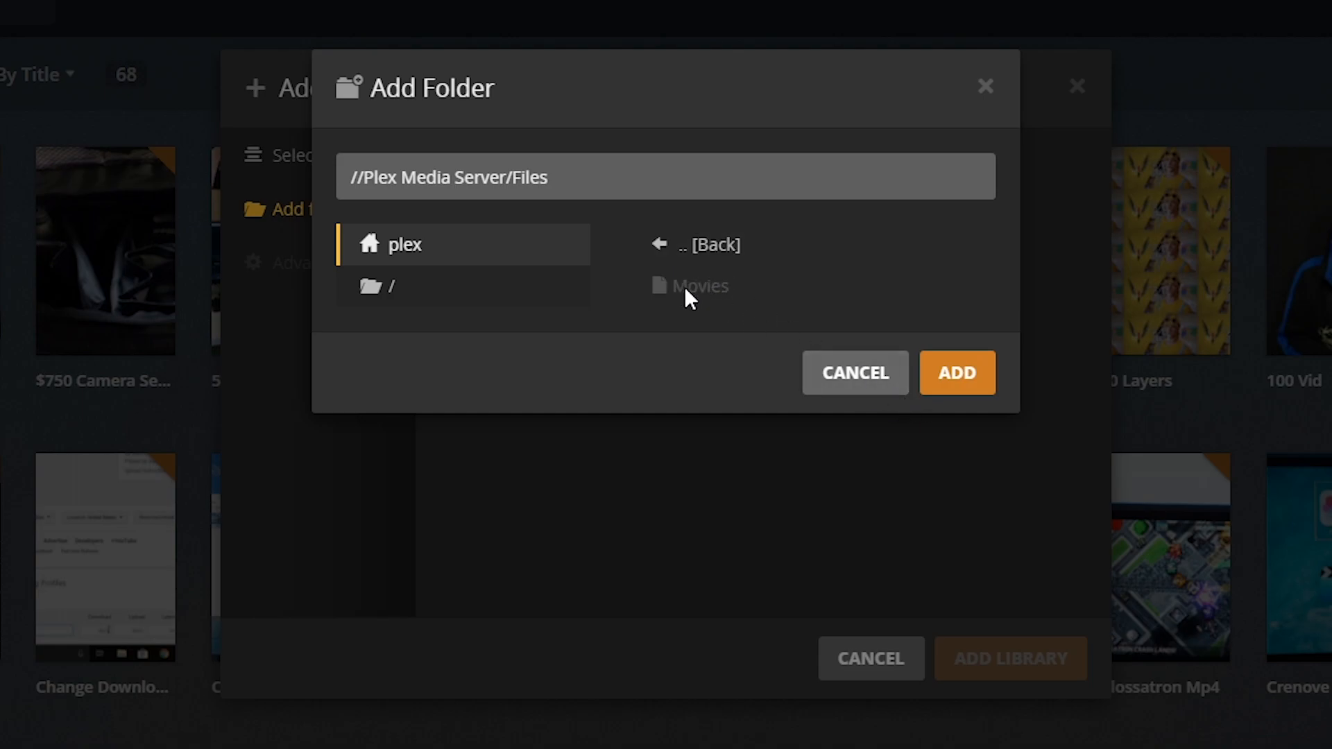
pyautogui.moveTo(736, 335)
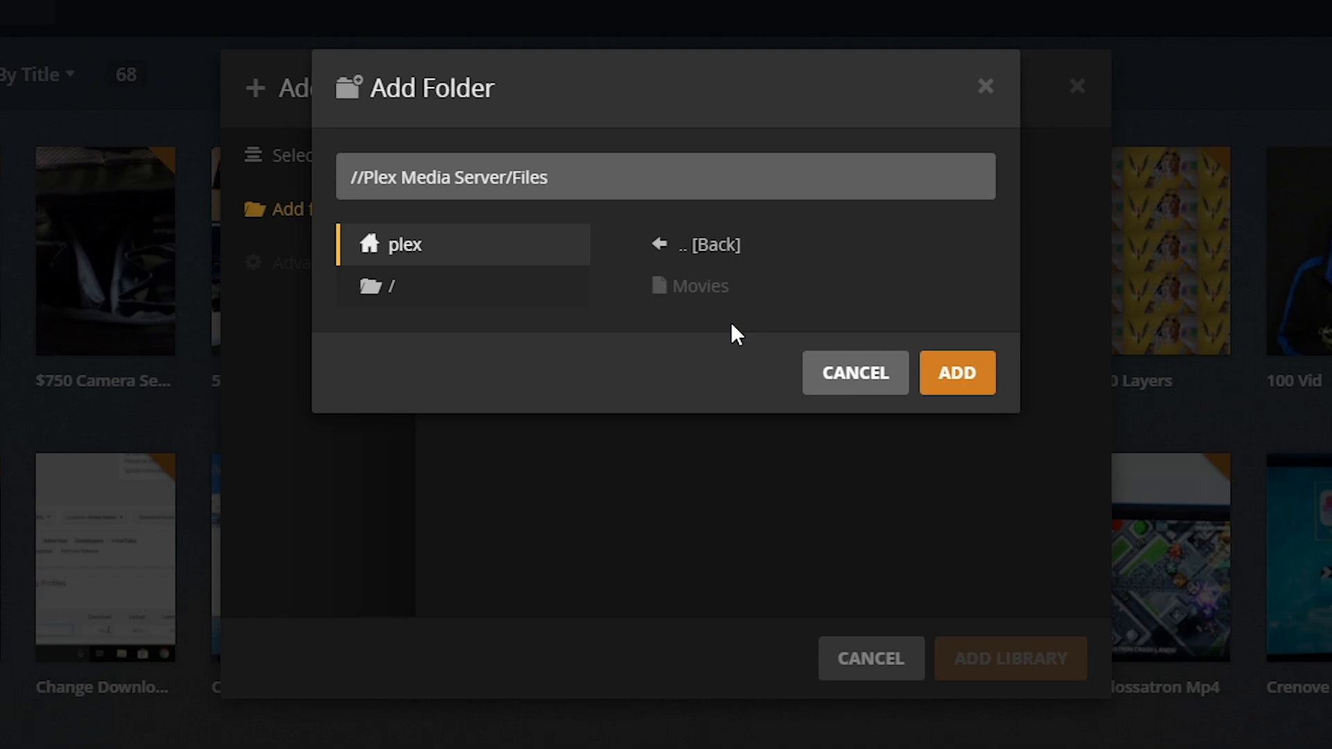
pyautogui.moveTo(780, 295)
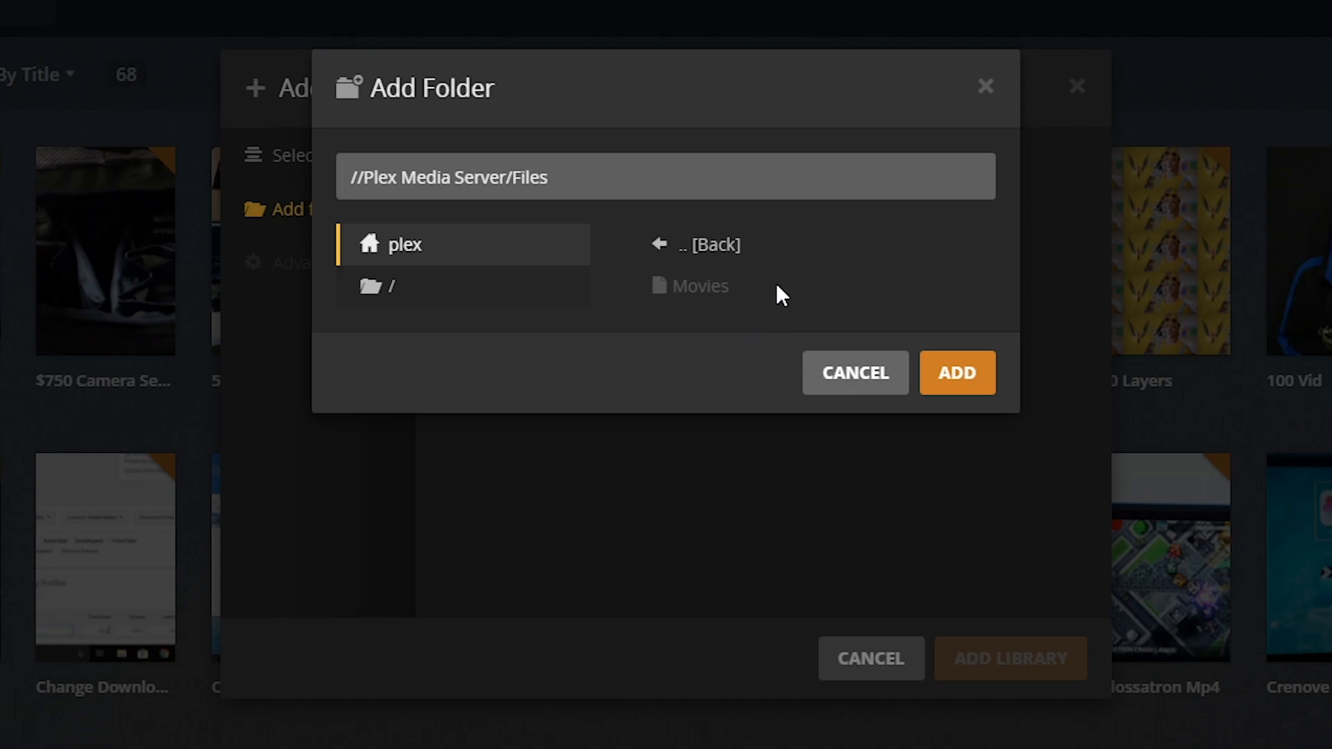
pyautogui.moveTo(759, 299)
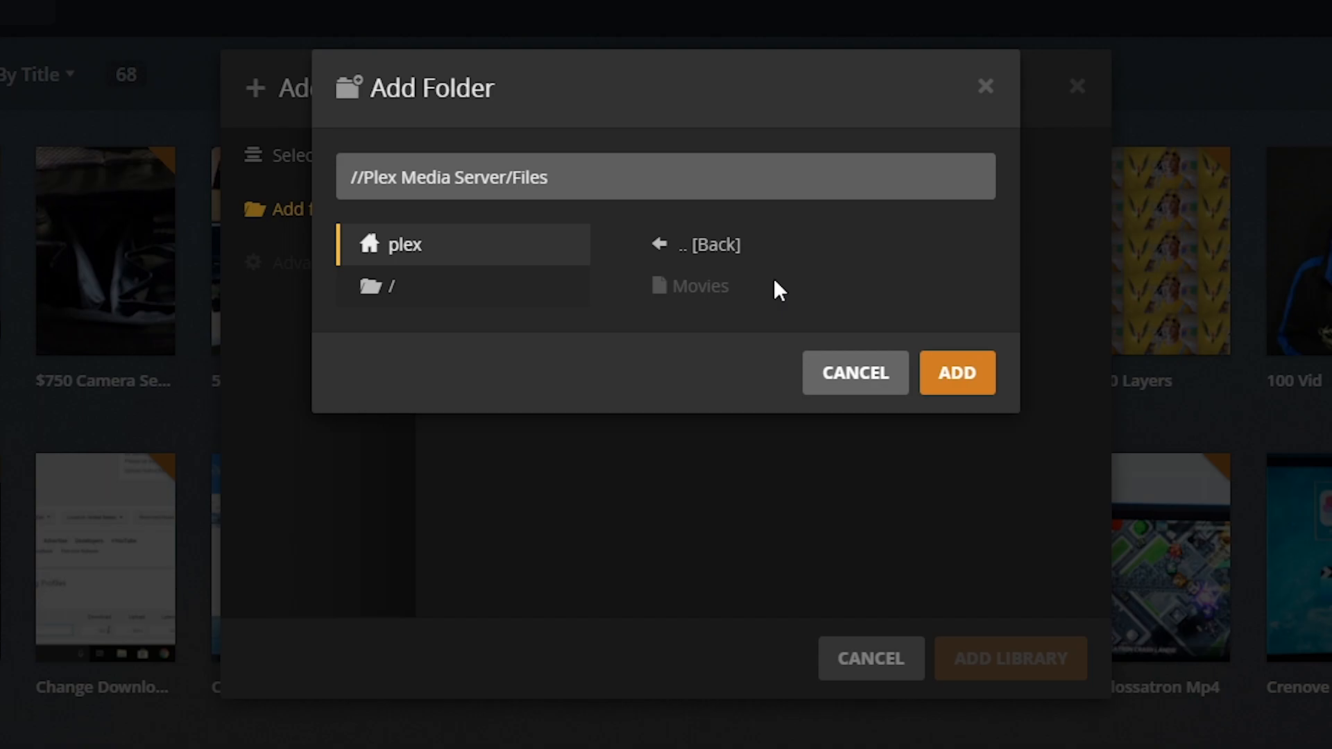
pyautogui.moveTo(754, 275)
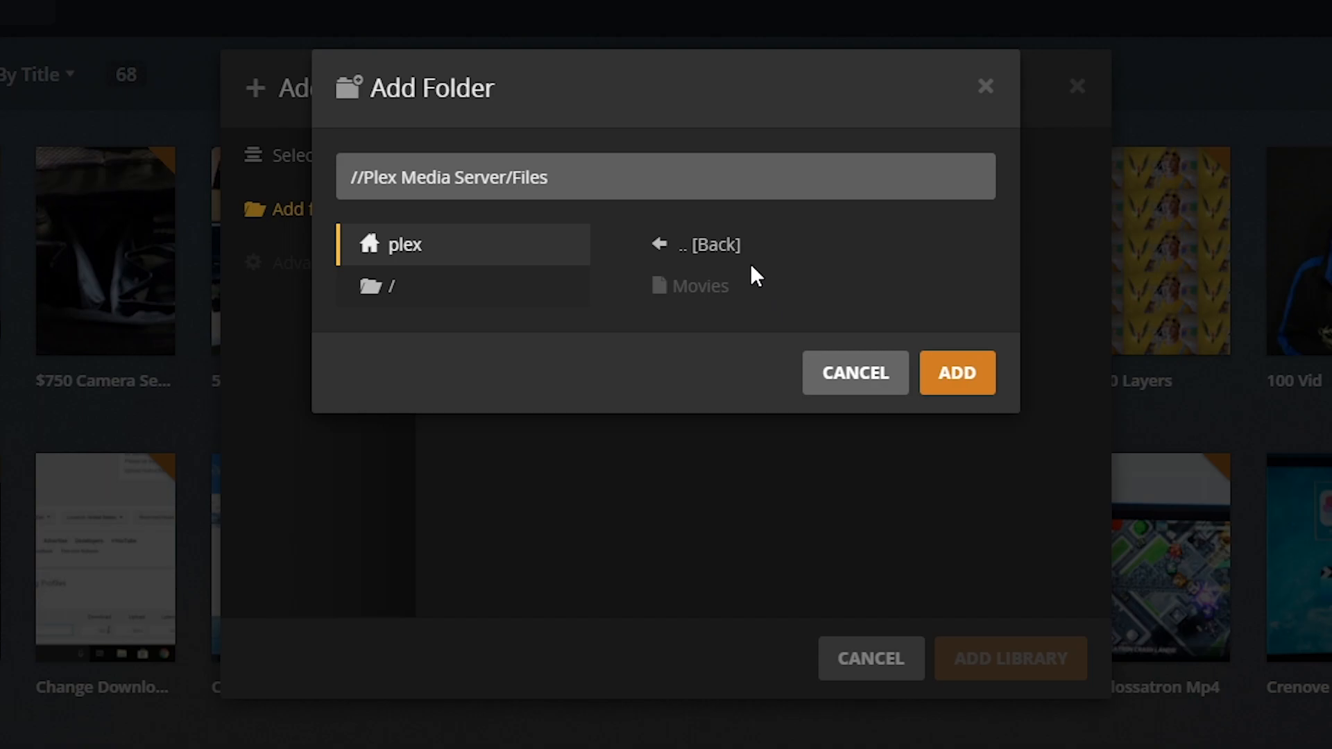
pyautogui.click(855, 373)
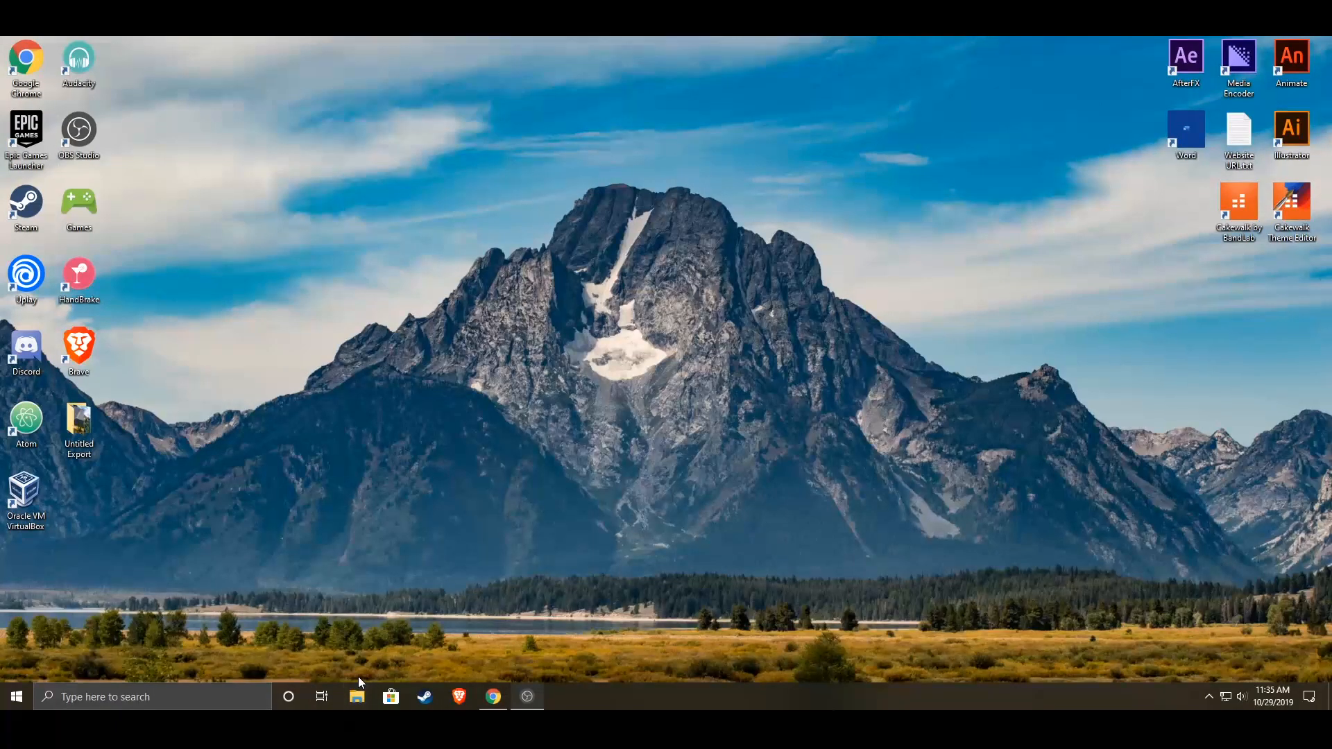
# Show the PlexFiles (X:) drive's Security tab listing wheel and Plex.
pyautogui.click(357, 696)
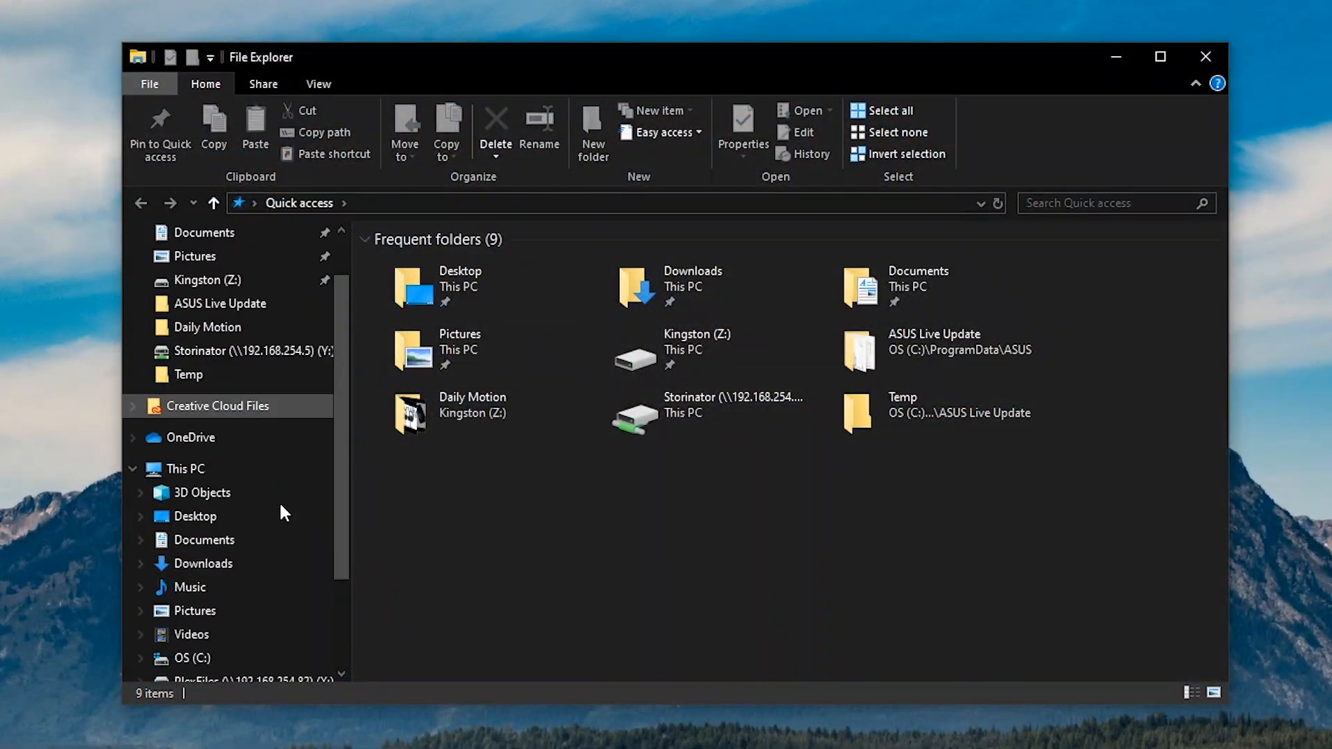
pyautogui.click(206, 659)
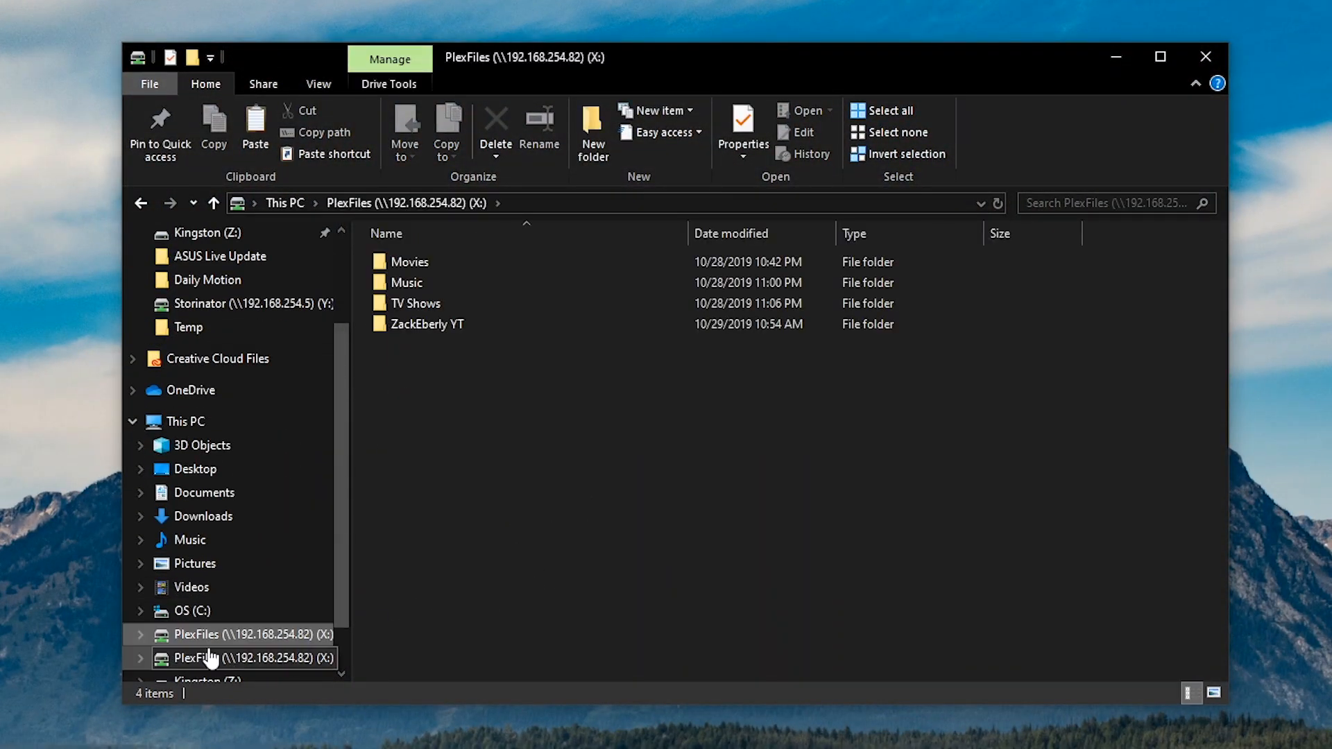
pyautogui.rightClick(208, 657)
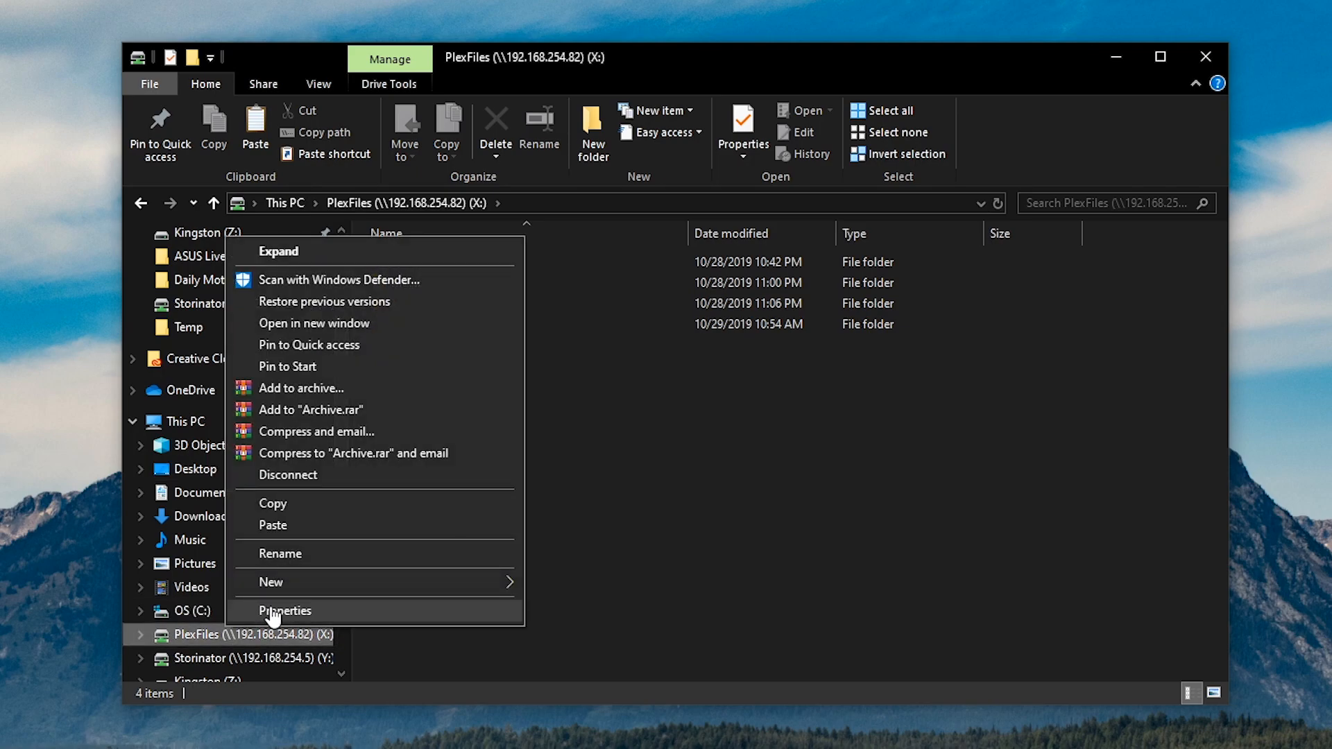
pyautogui.click(284, 611)
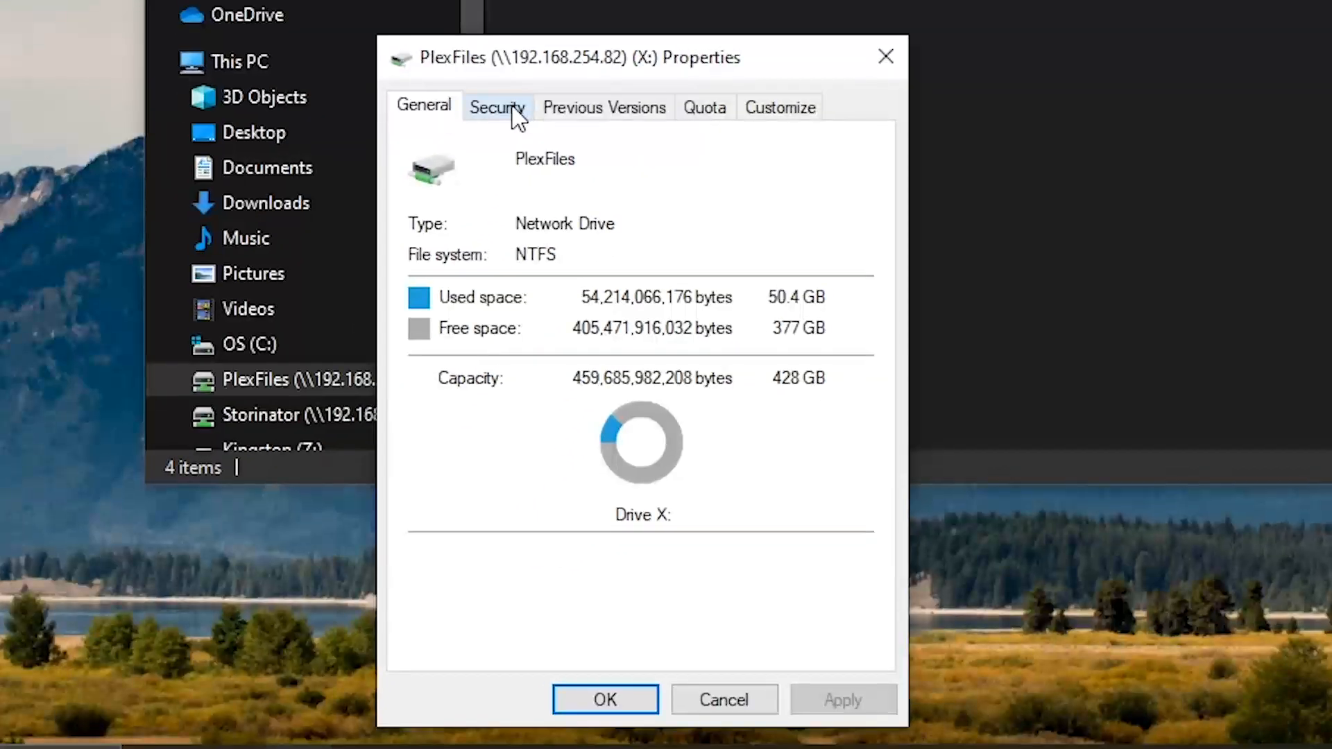
pyautogui.click(497, 108)
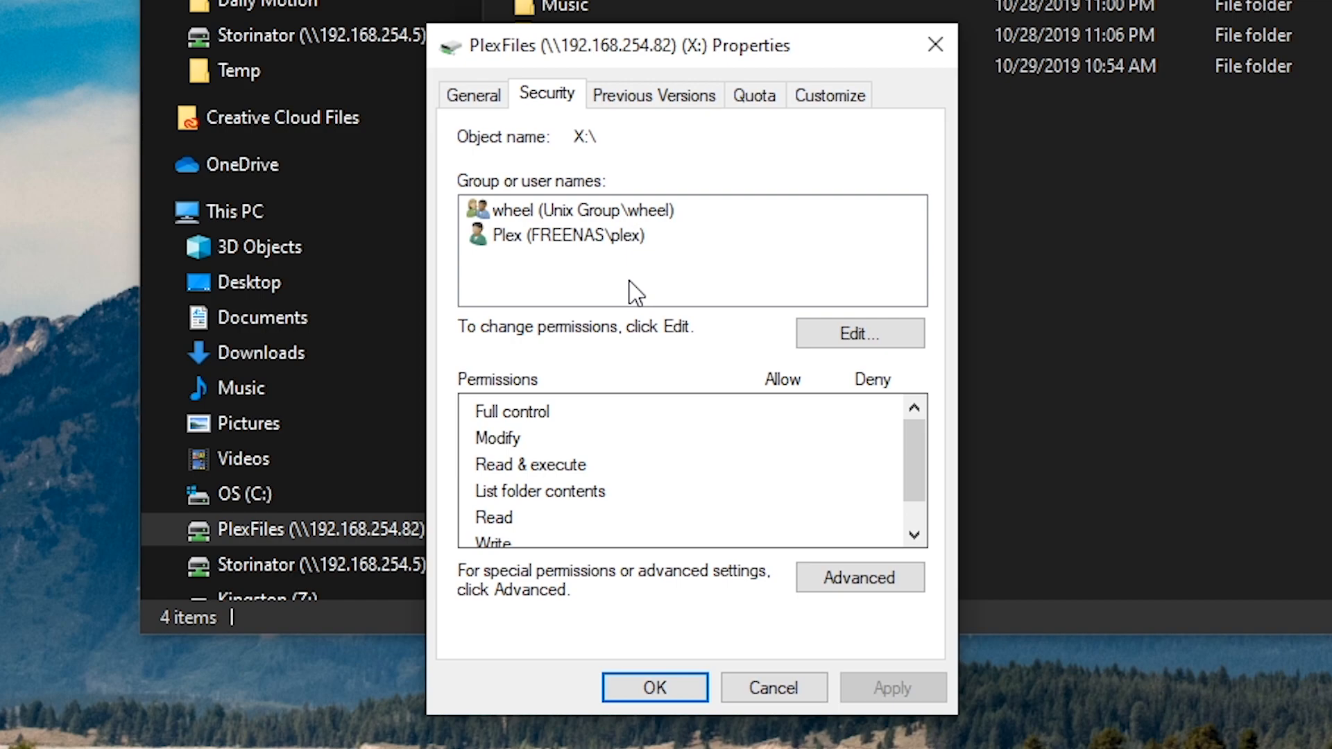
pyautogui.moveTo(553, 259)
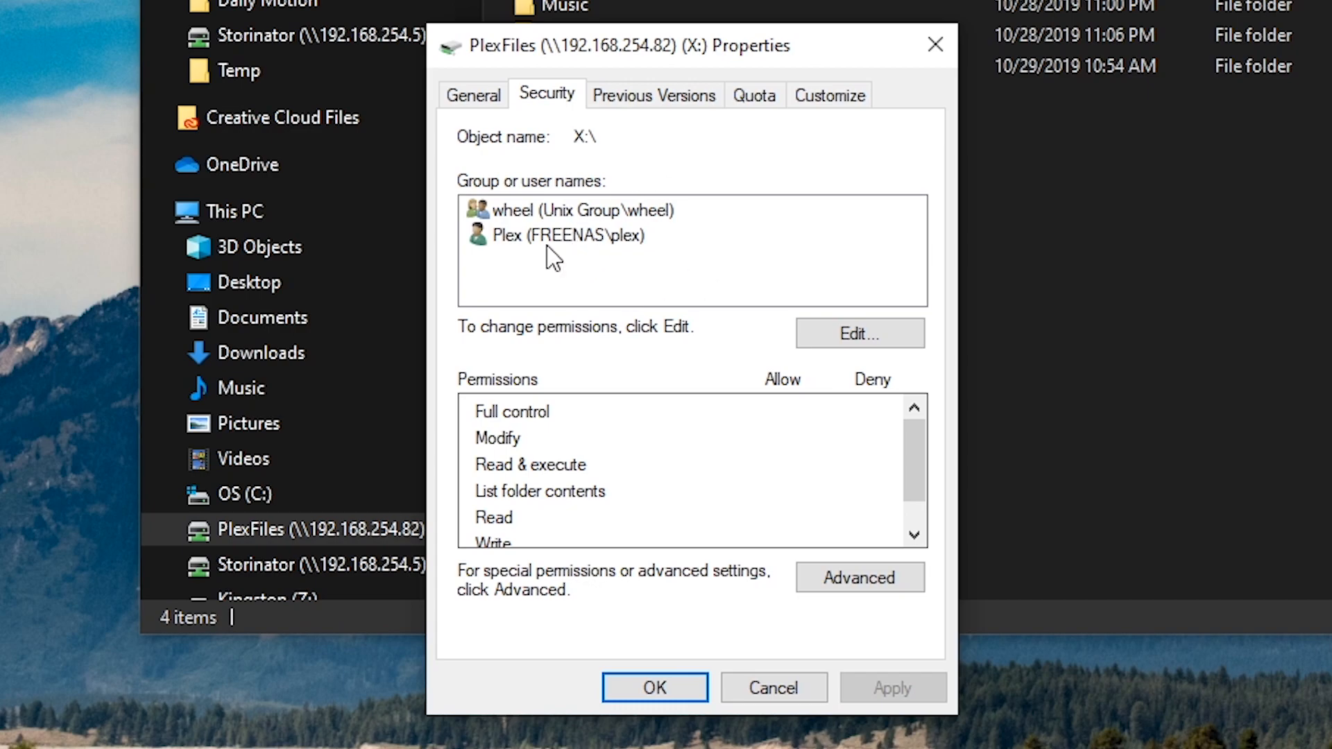
pyautogui.moveTo(559, 246)
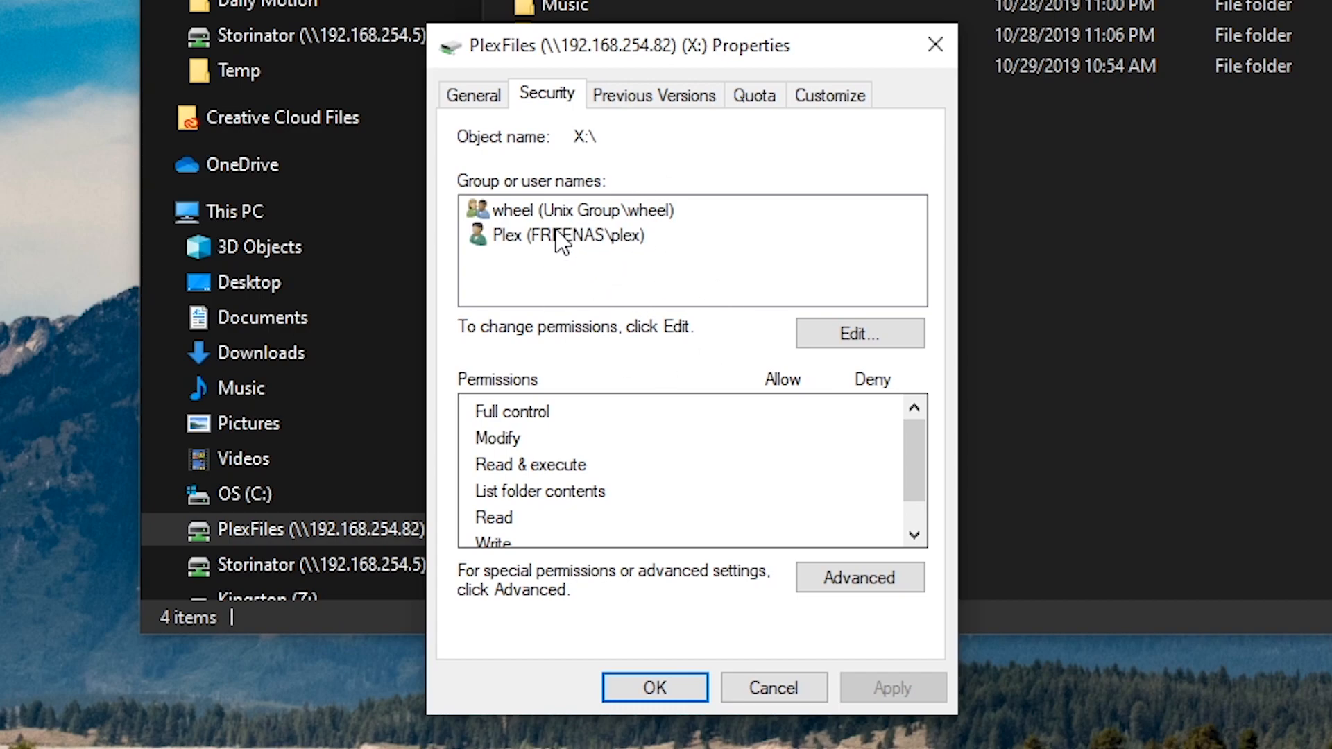
pyautogui.moveTo(568, 309)
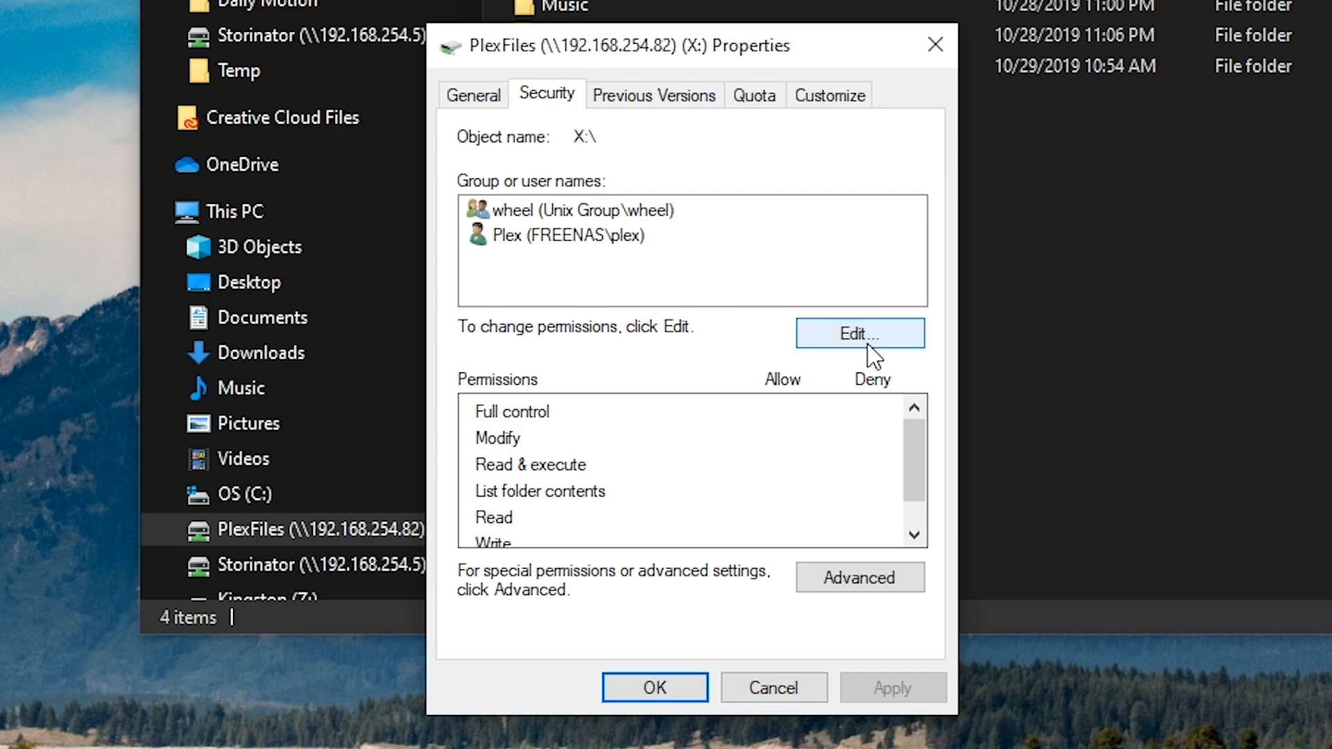
# Add Everyone to the PlexFiles drive permissions with Full control allowed, and apply.
pyautogui.click(860, 333)
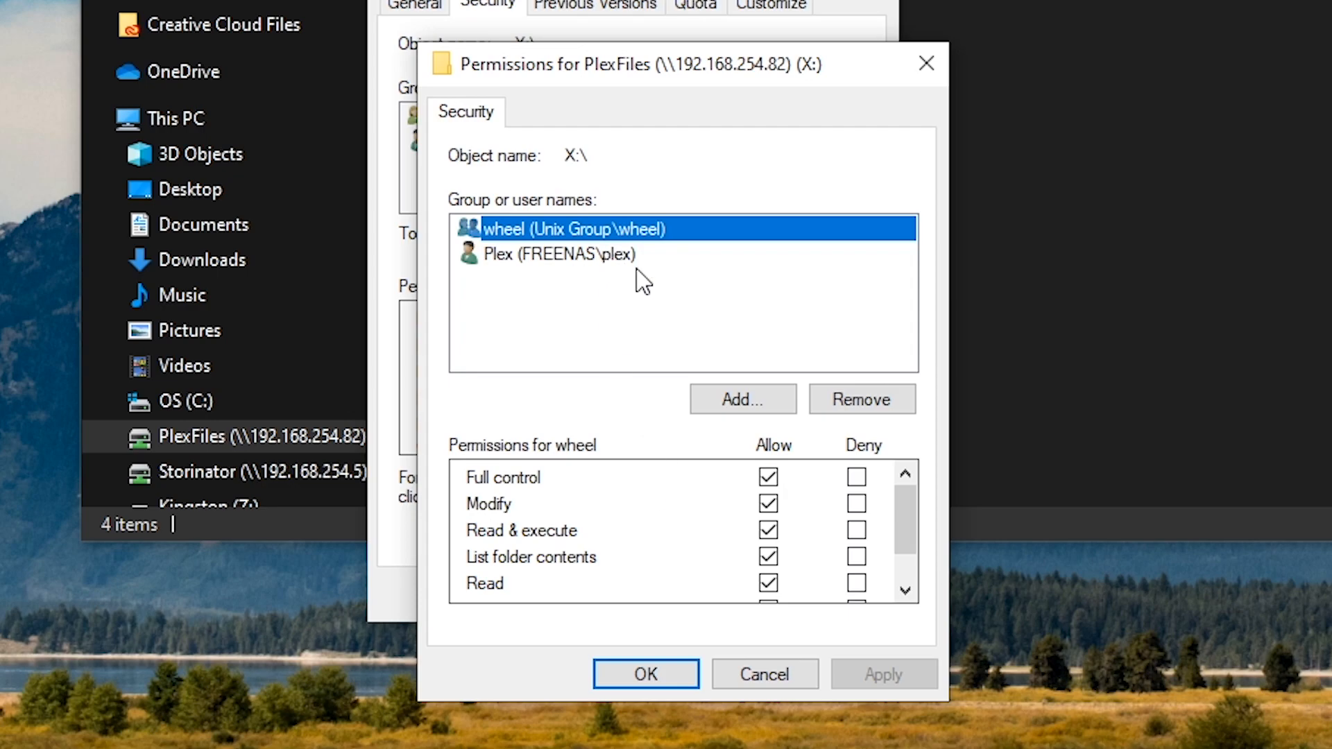
pyautogui.click(743, 399)
pyautogui.write('Everyone')
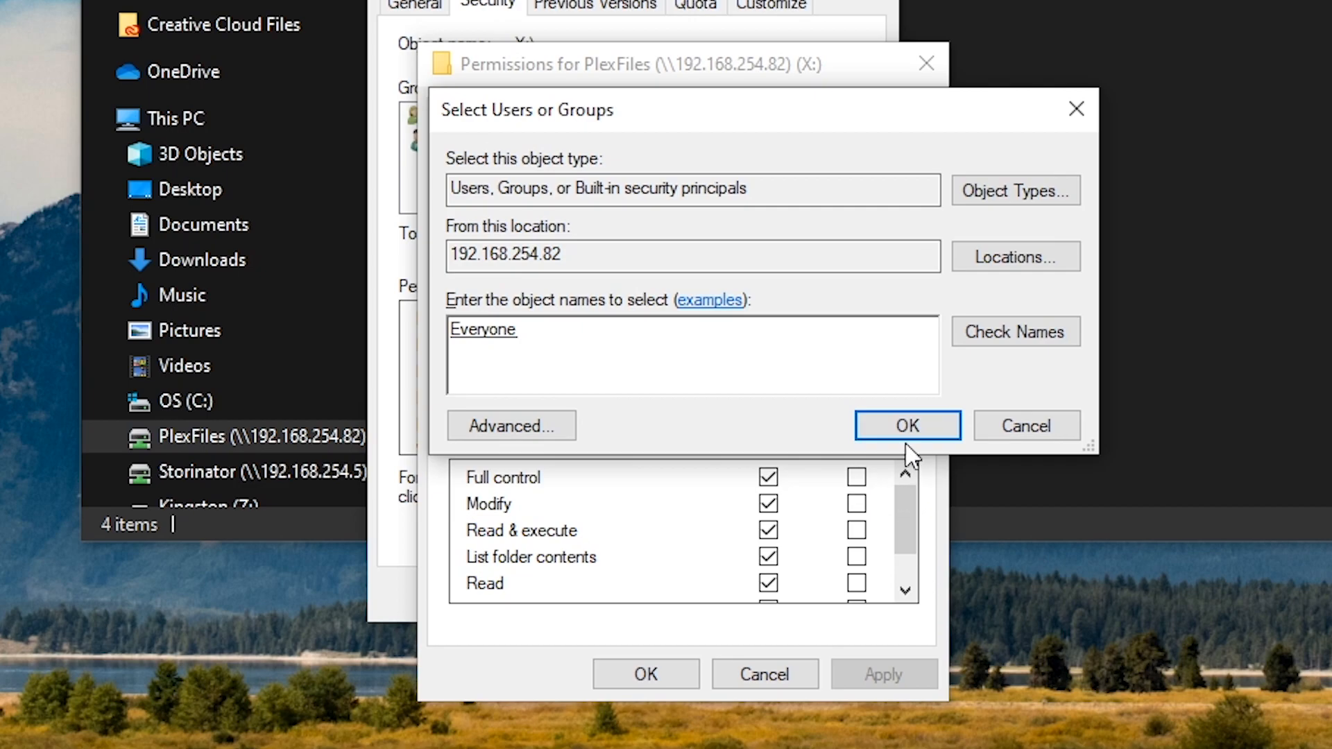
pyautogui.click(907, 425)
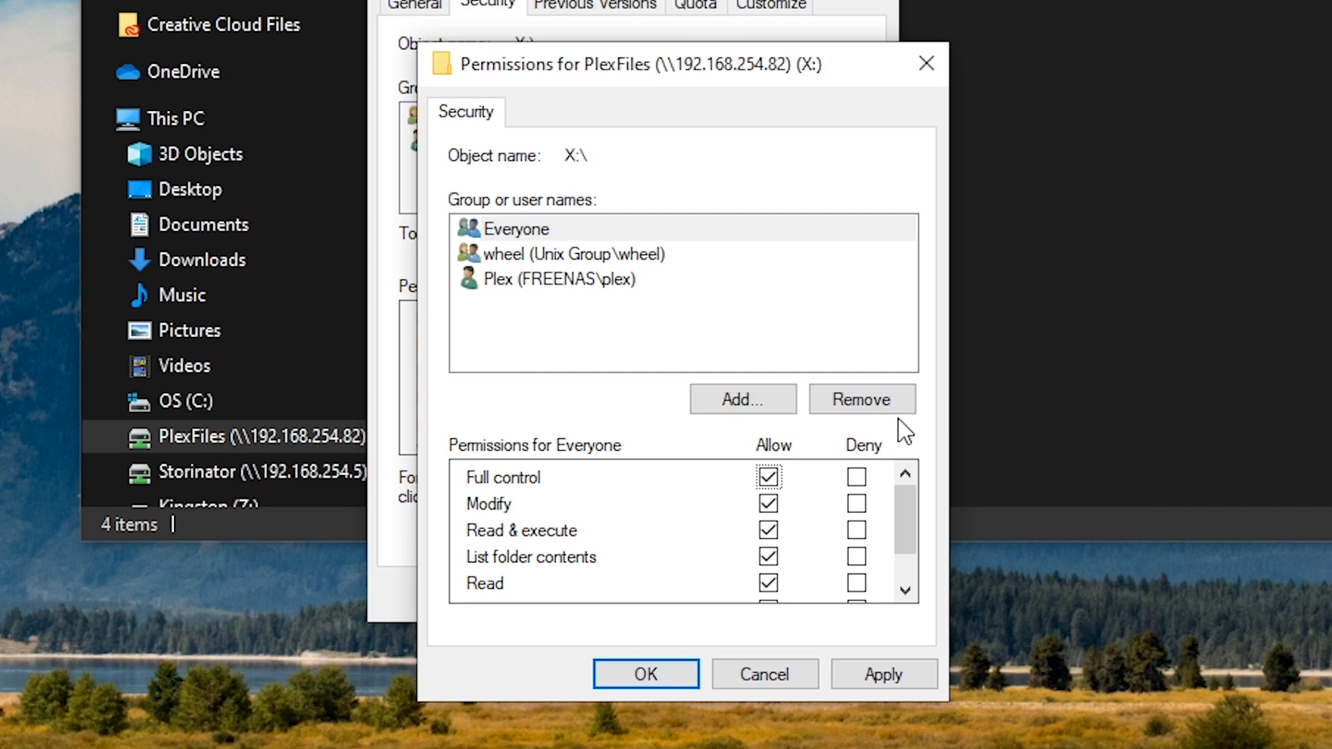
pyautogui.click(885, 675)
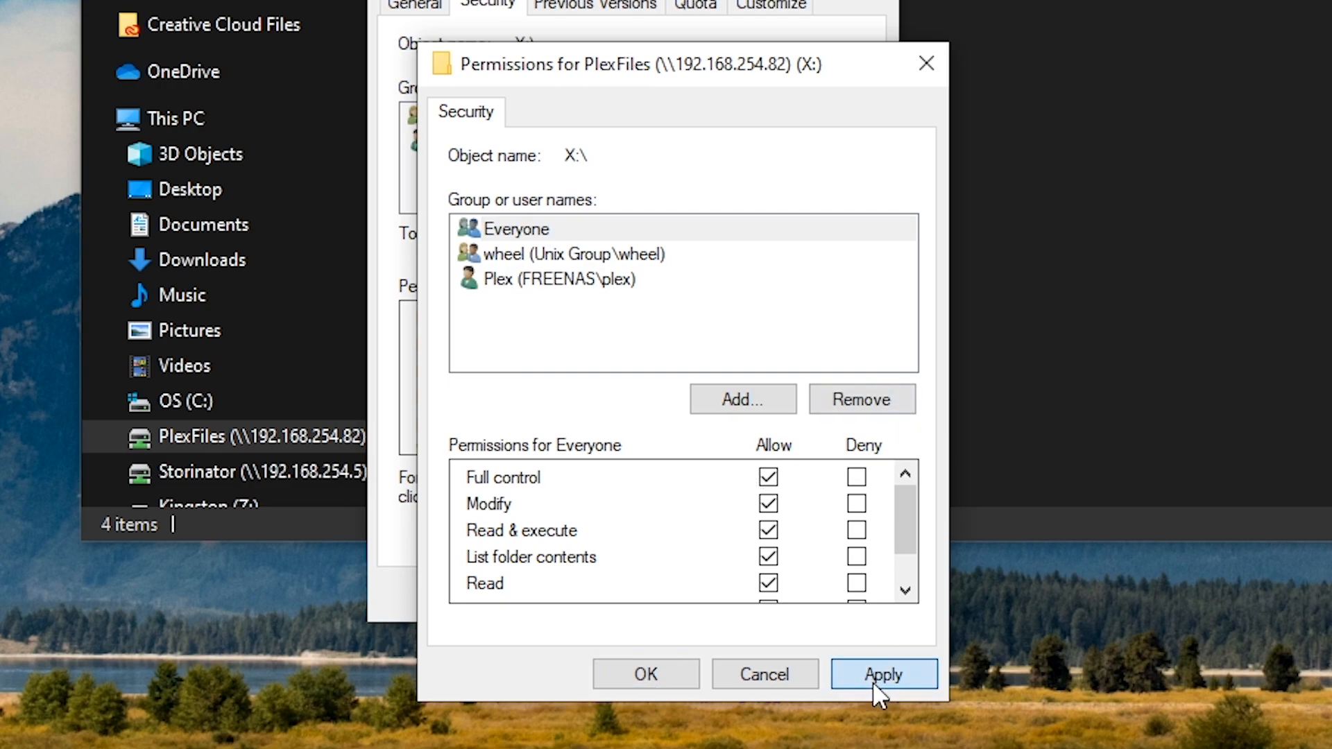
pyautogui.click(884, 674)
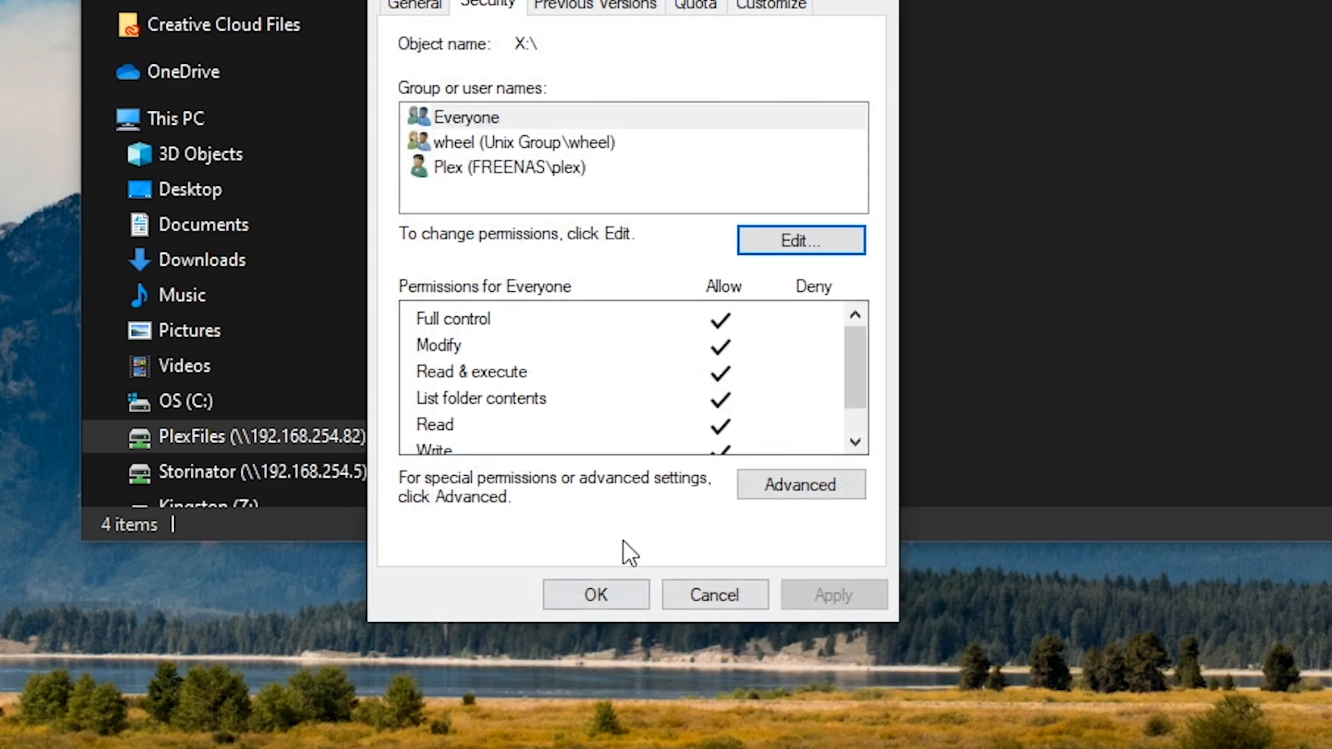
# Close drive properties and browse the share's Movies folder to see films like Brave and Inception.
pyautogui.click(595, 594)
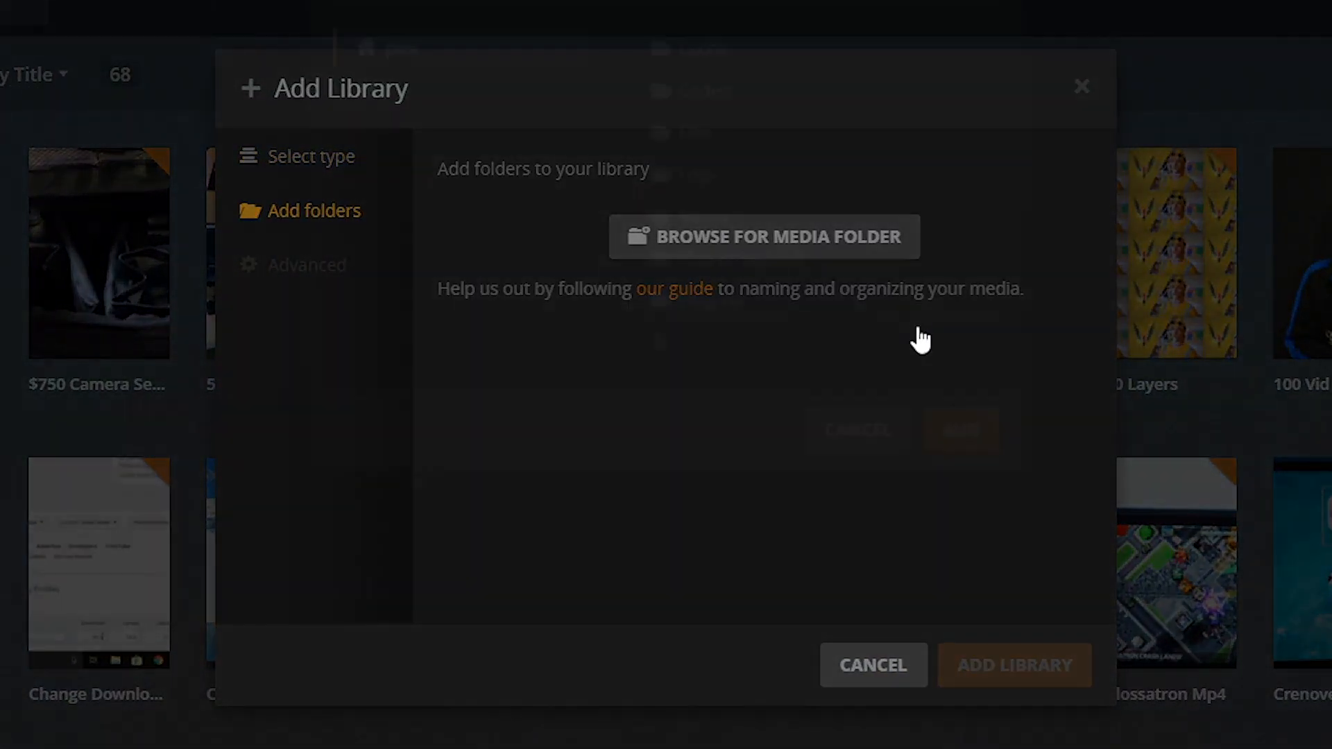
pyautogui.click(764, 237)
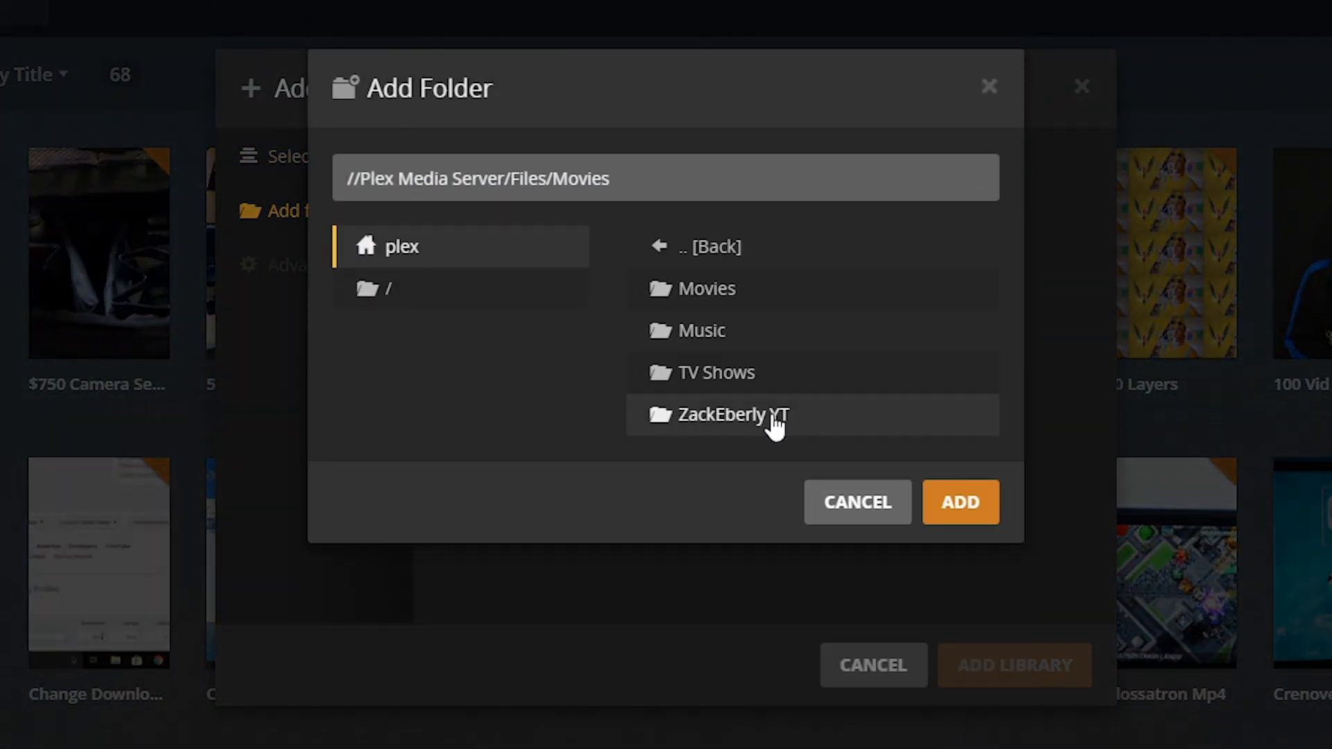
pyautogui.click(706, 289)
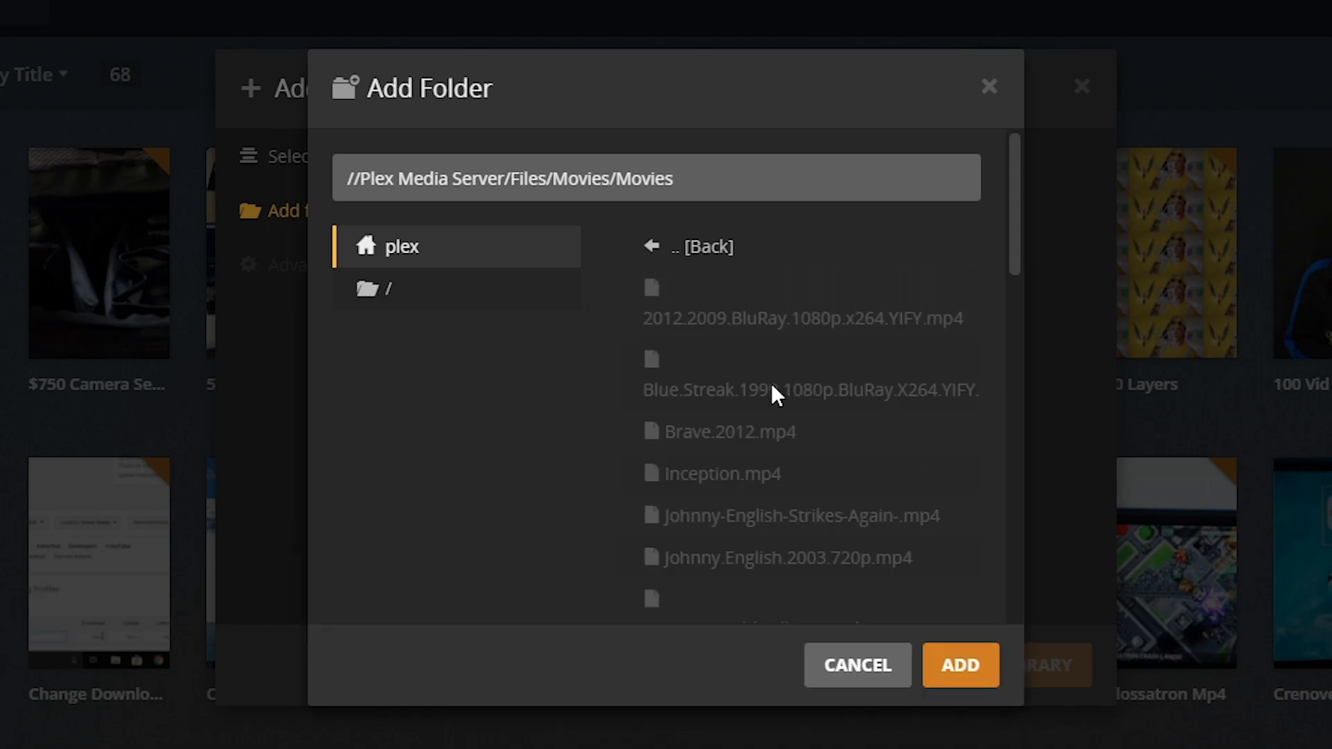
pyautogui.moveTo(838, 371)
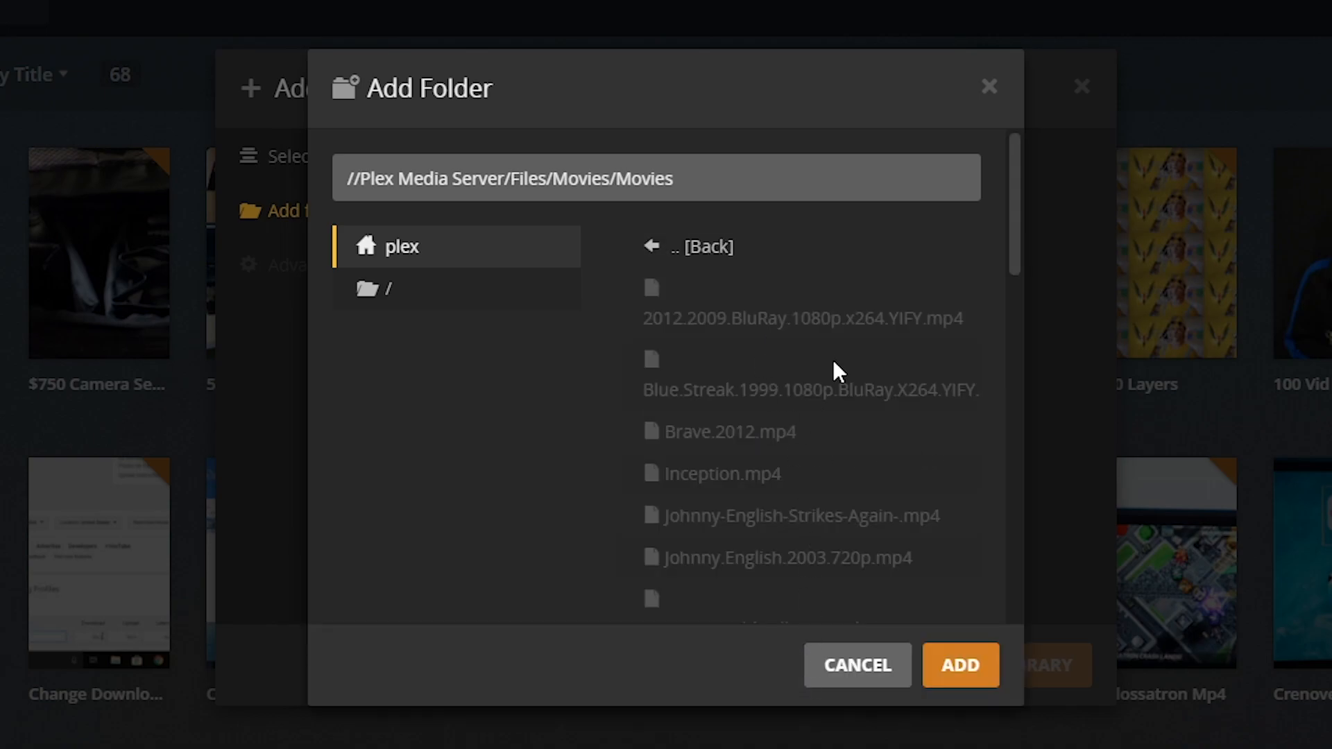
pyautogui.moveTo(732, 419)
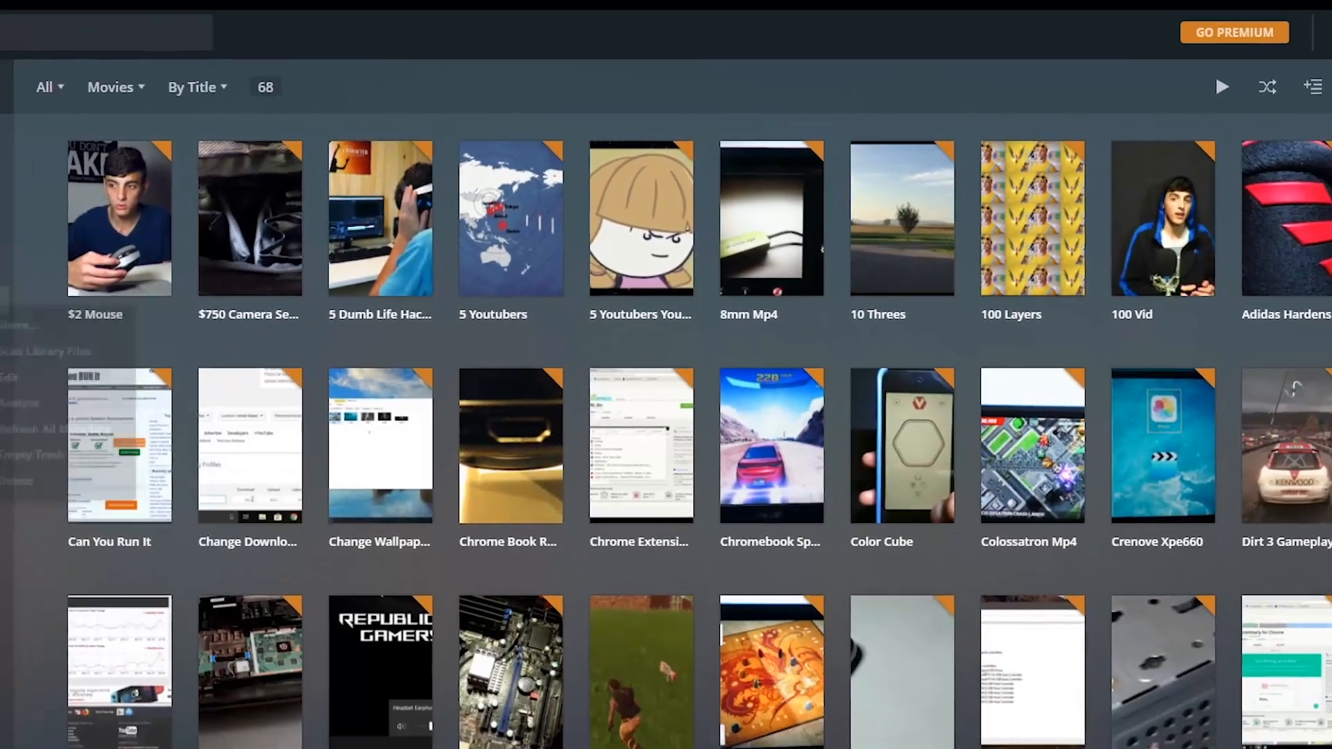
# Review the Movies (21 titles), Music (one artist) and TV Shows libraries in turn.
pyautogui.click(147, 257)
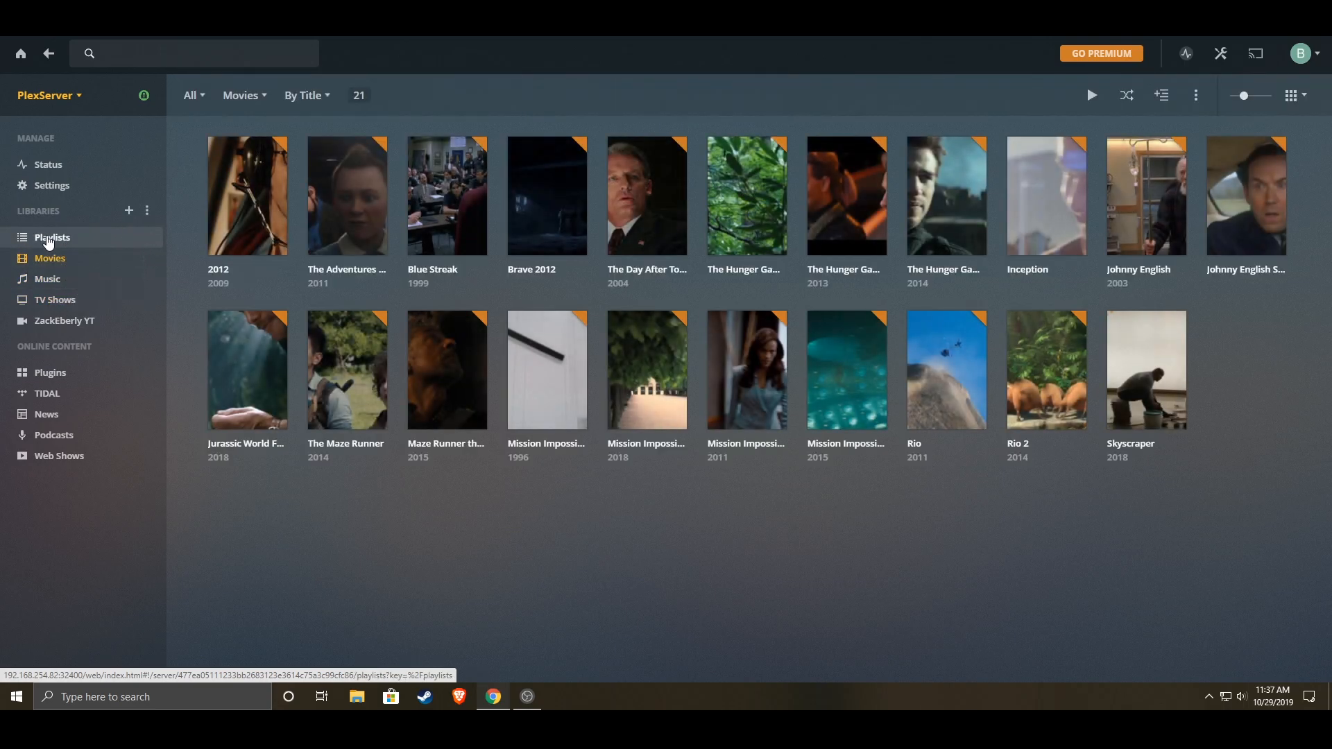
pyautogui.click(47, 279)
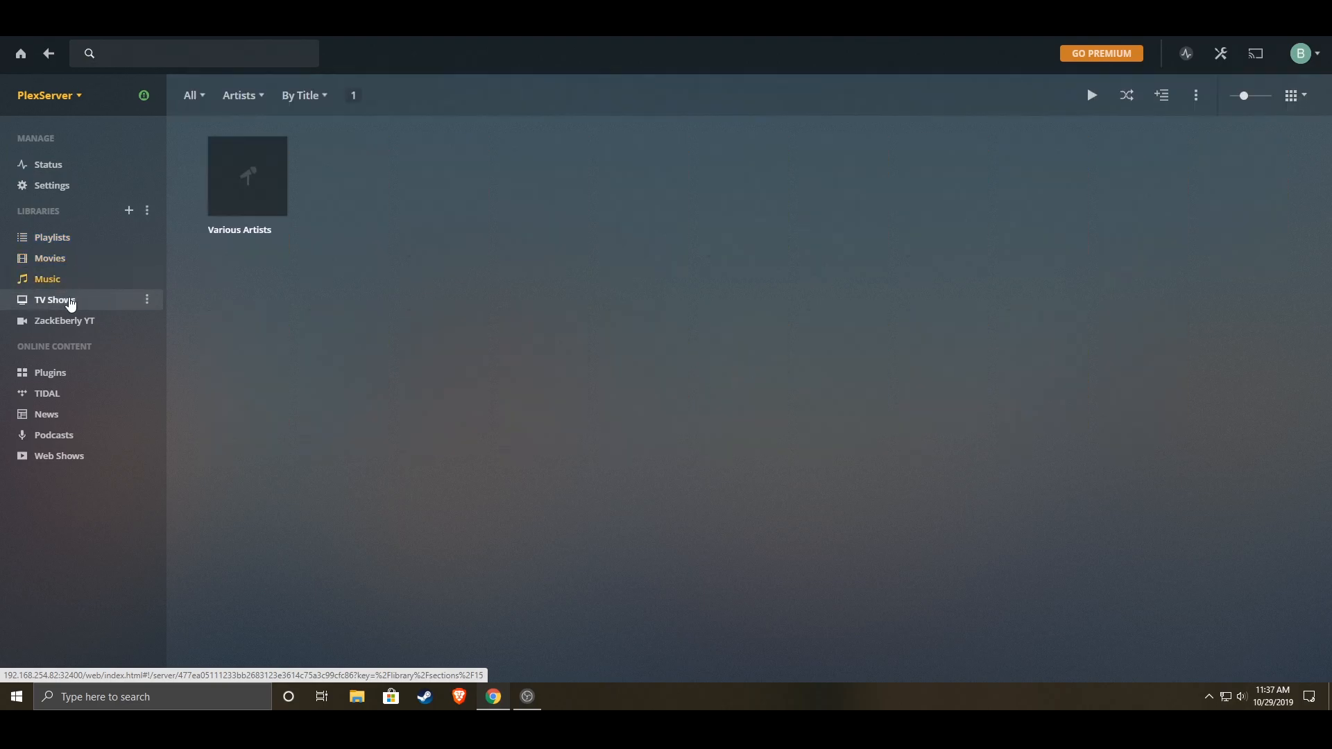
pyautogui.click(64, 321)
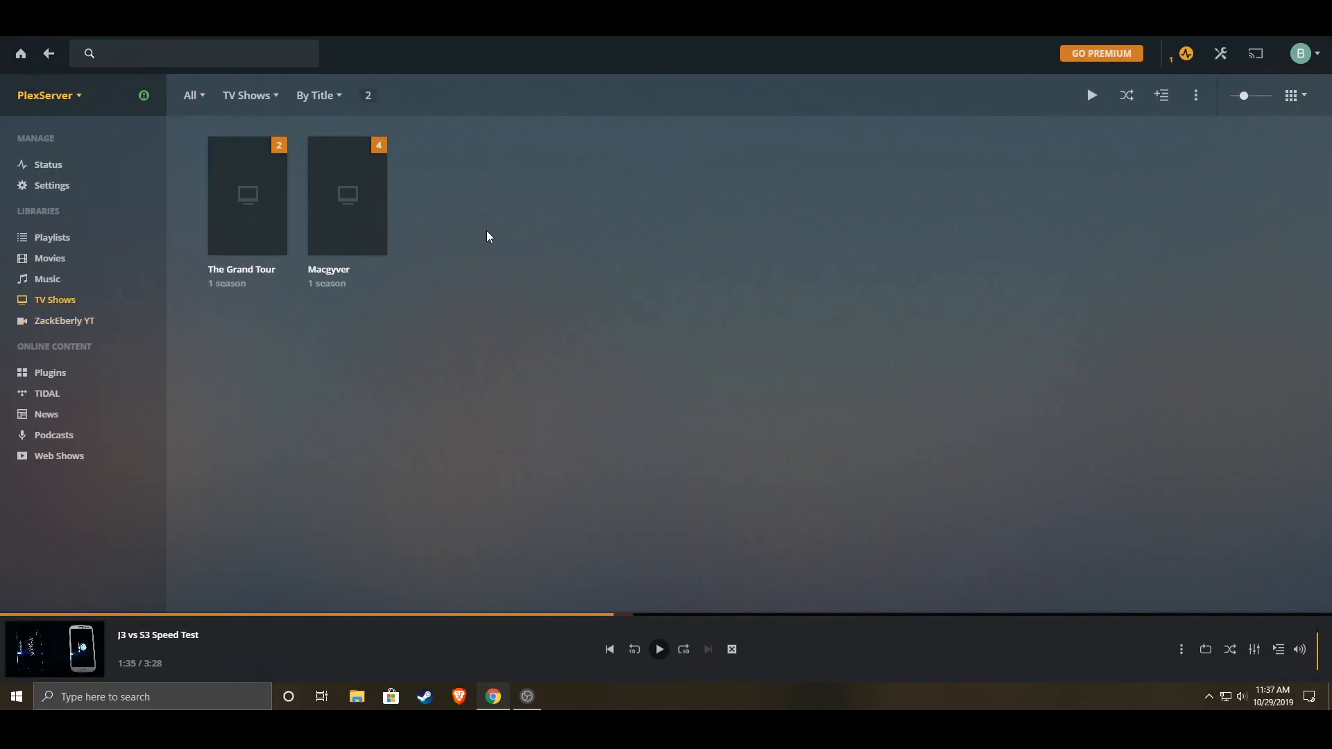
pyautogui.moveTo(57, 244)
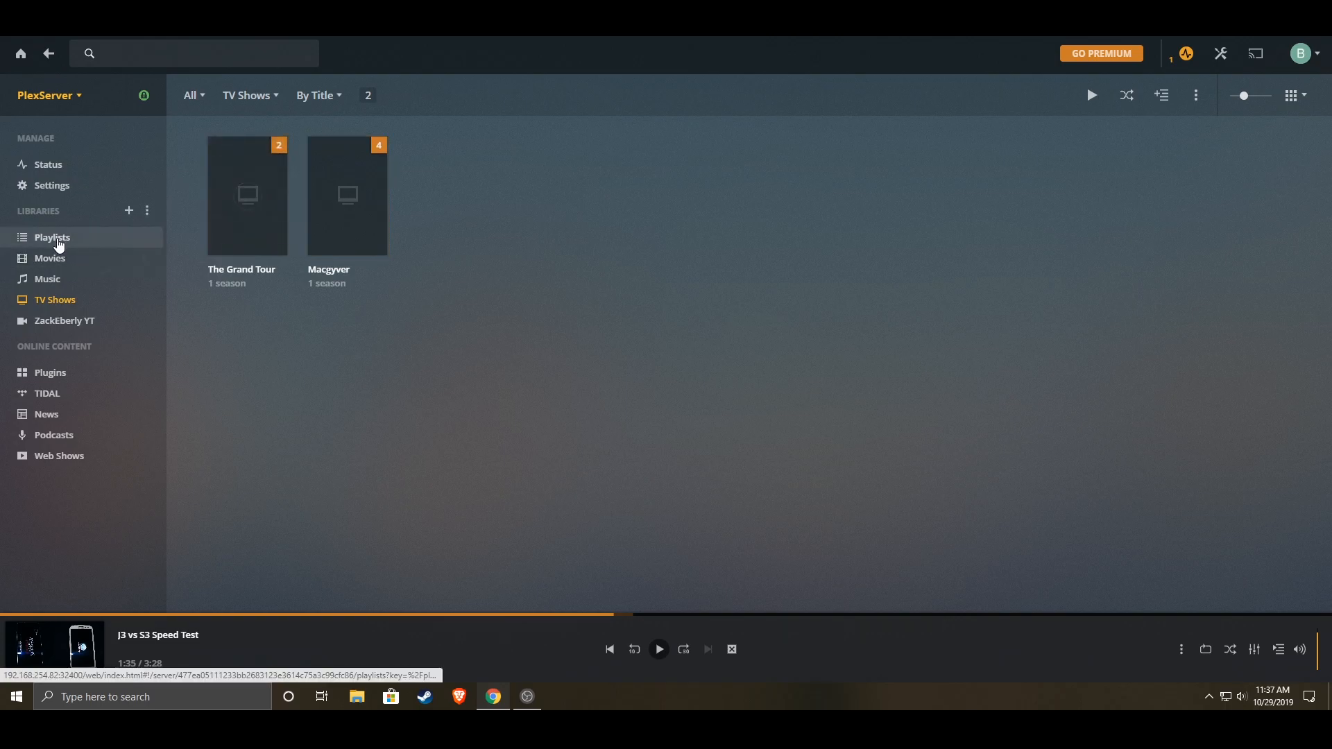